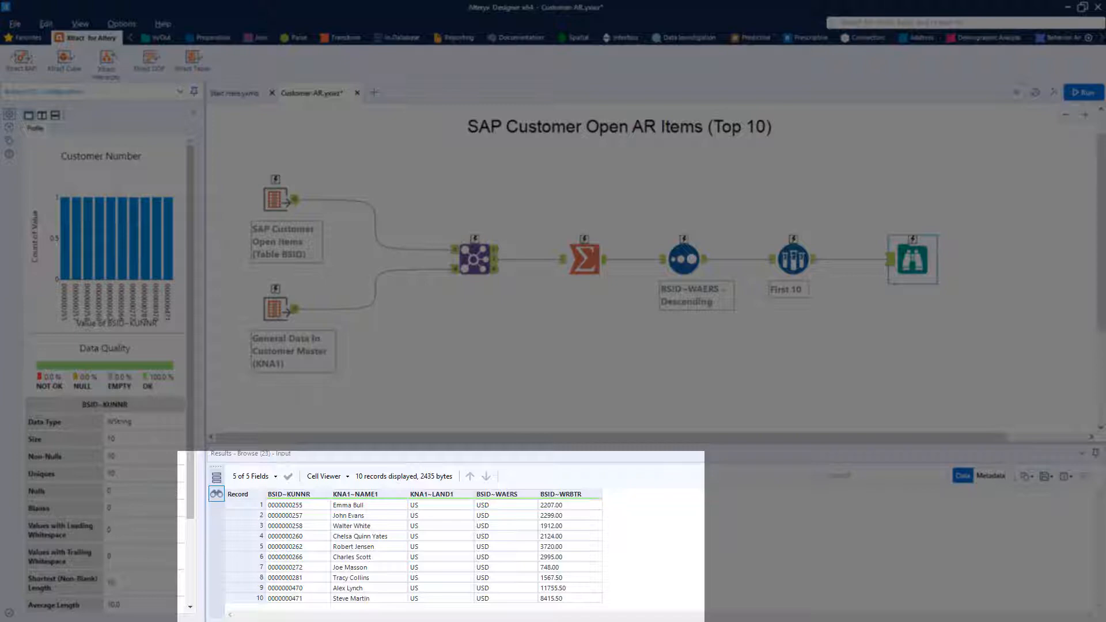
- Start a new workflow tab and place an Xtract Table tool on the canvas
{"action": "left_click", "coordinate": [913, 259]}
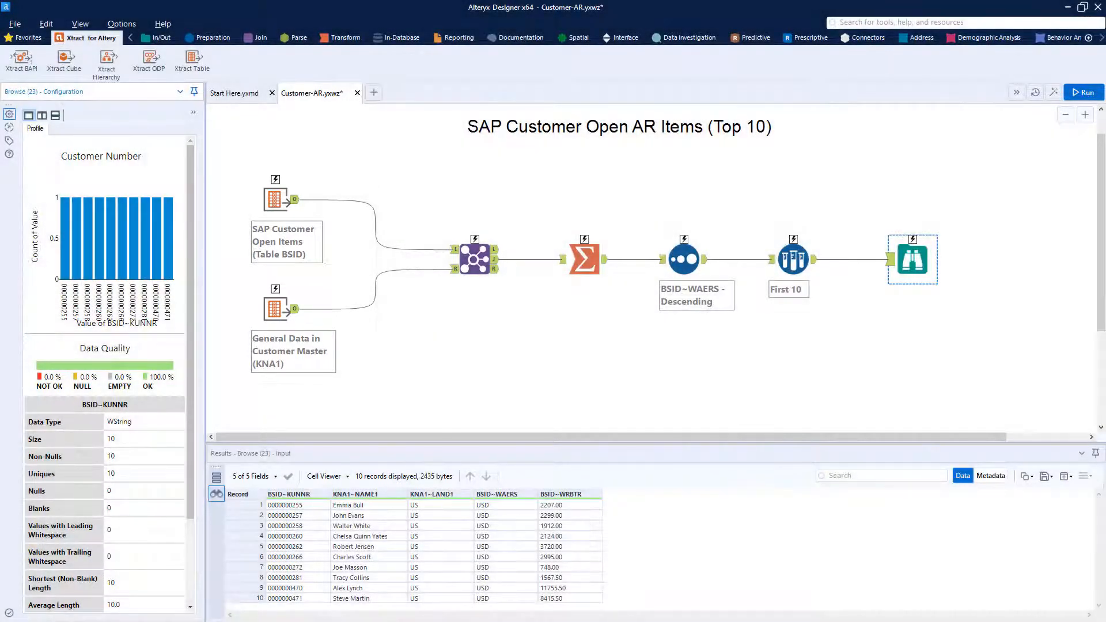
{"action": "left_click", "coordinate": [373, 92]}
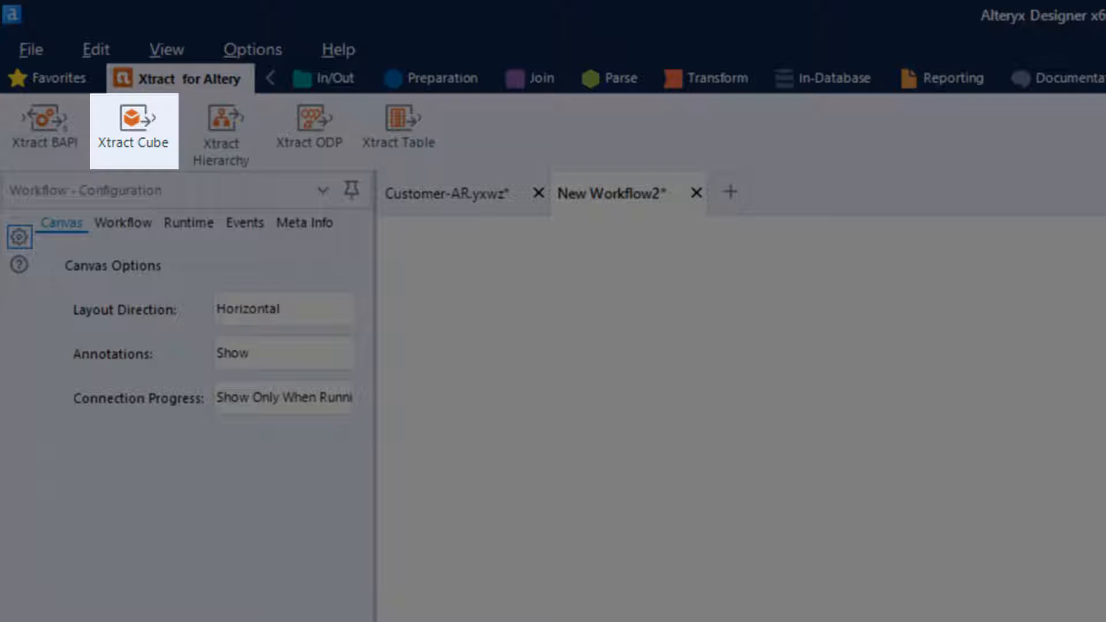
{"action": "mouse_move", "coordinate": [221, 132]}
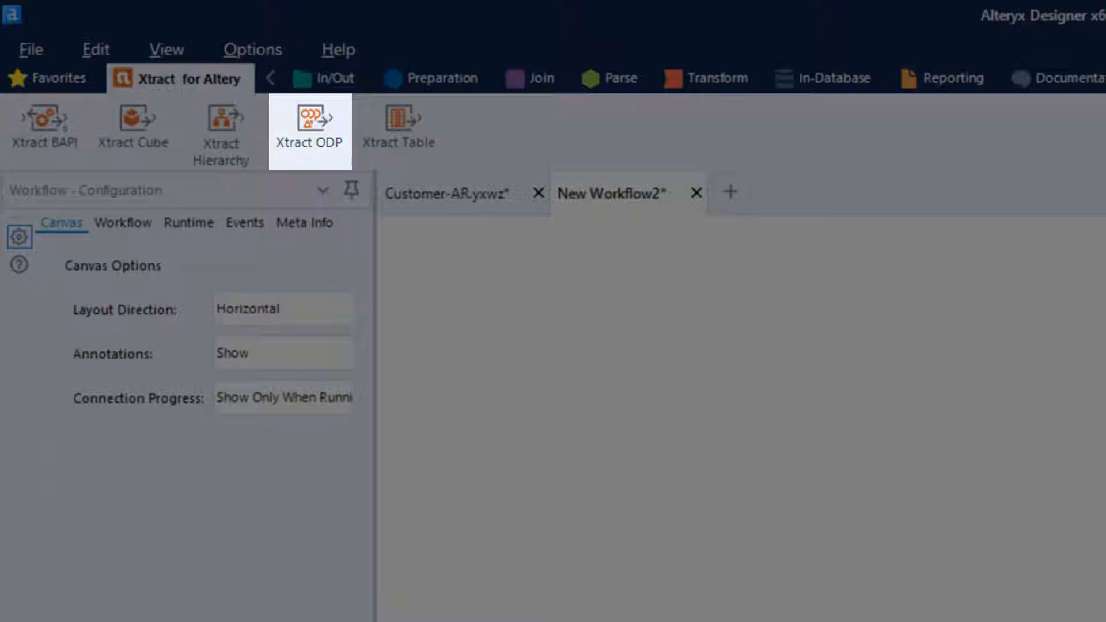
{"action": "mouse_move", "coordinate": [404, 132]}
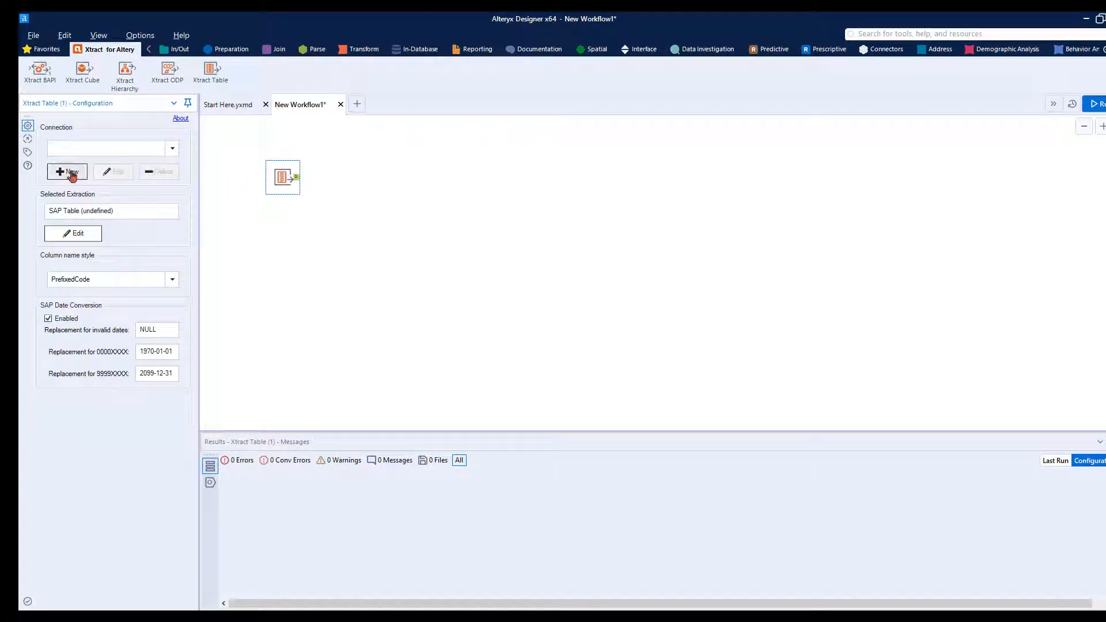
- Define a new SAP connection with host, client 800 and language EN, and test it successfully
{"action": "left_click", "coordinate": [66, 172]}
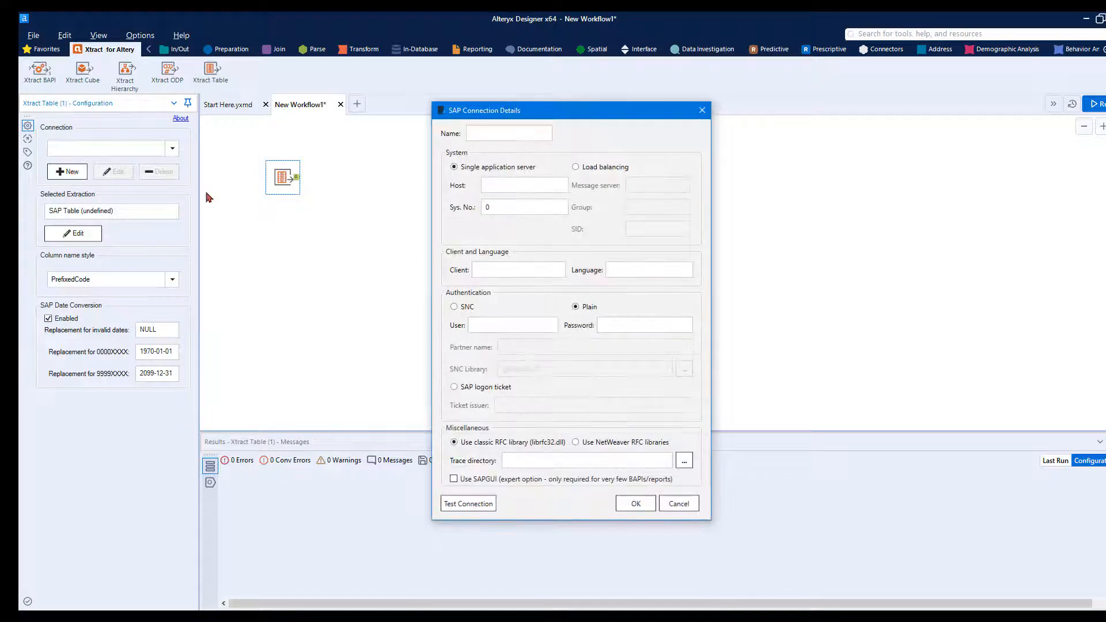
{"action": "left_click", "coordinate": [524, 185]}
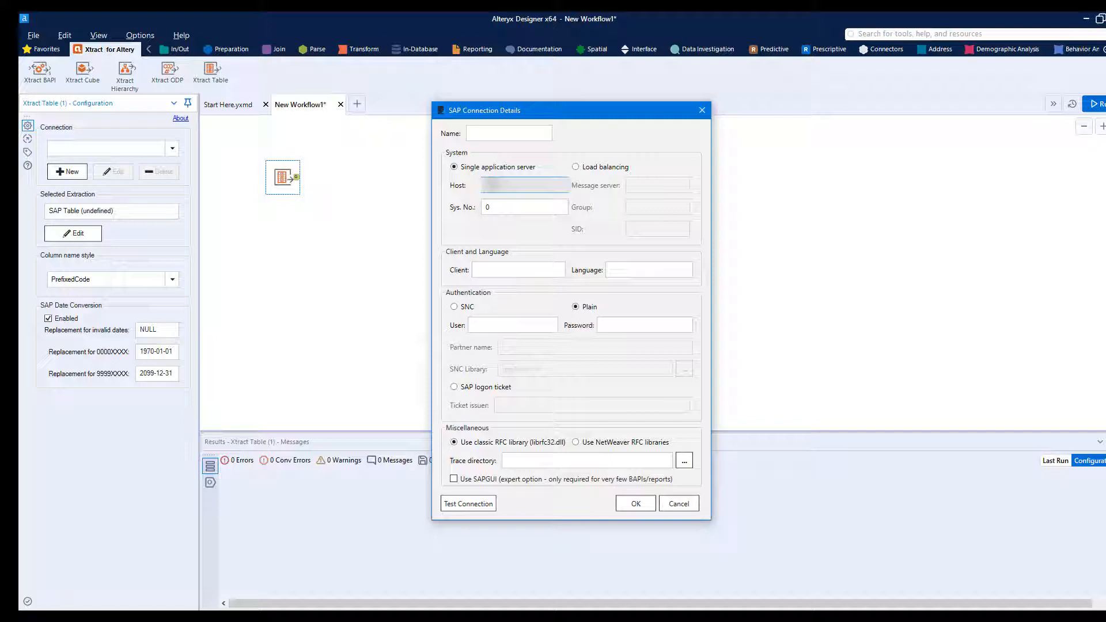
{"action": "left_click", "coordinate": [518, 270]}
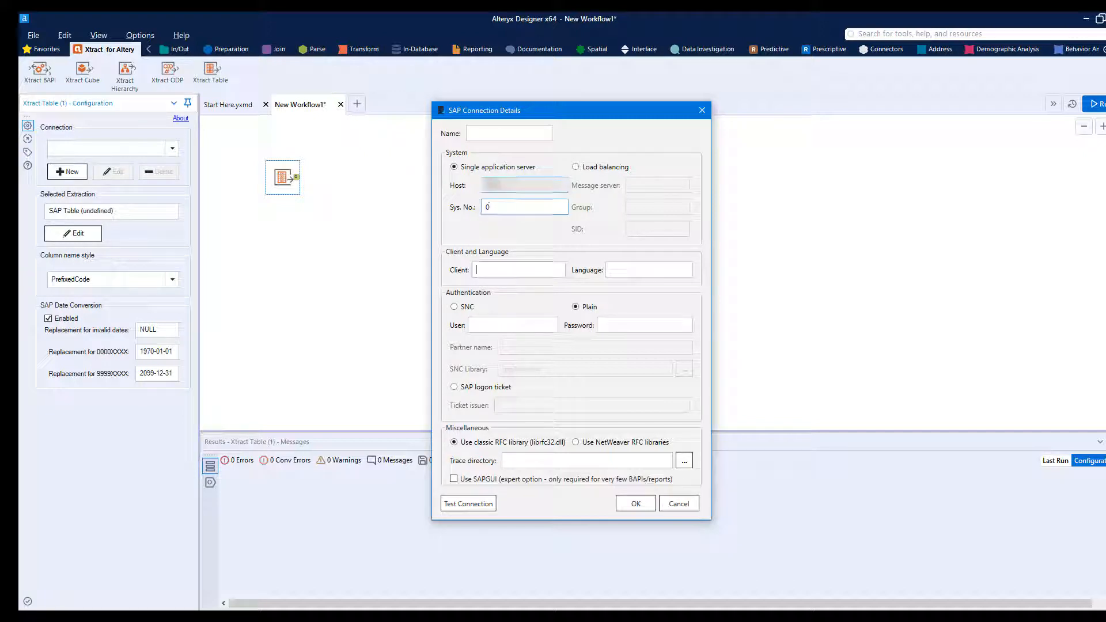
{"action": "type", "text": "800"}
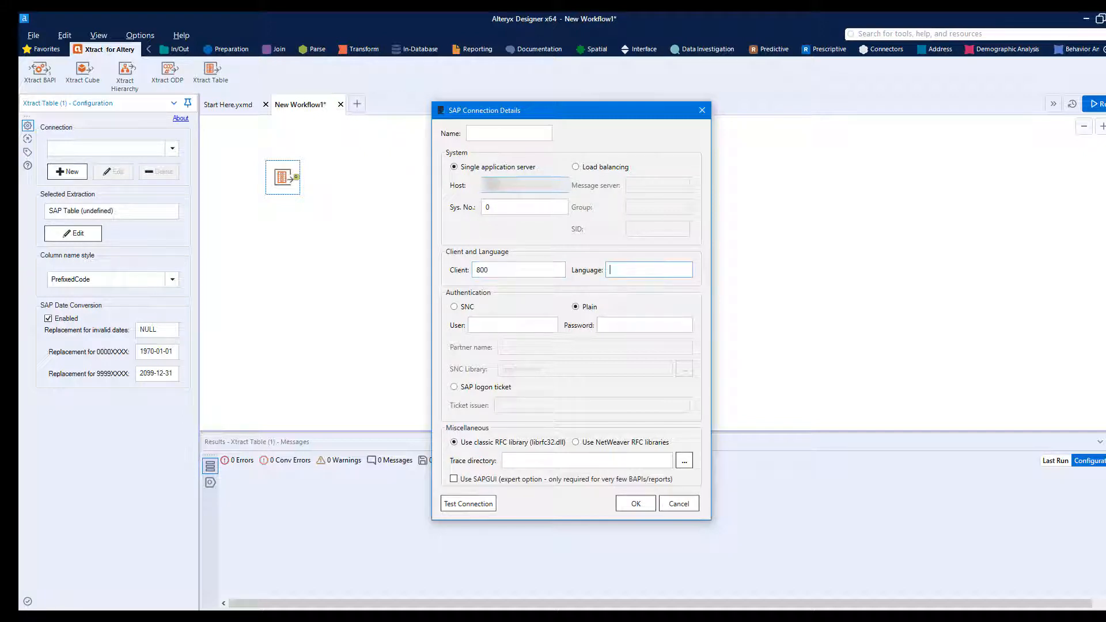
{"action": "type", "text": "EN"}
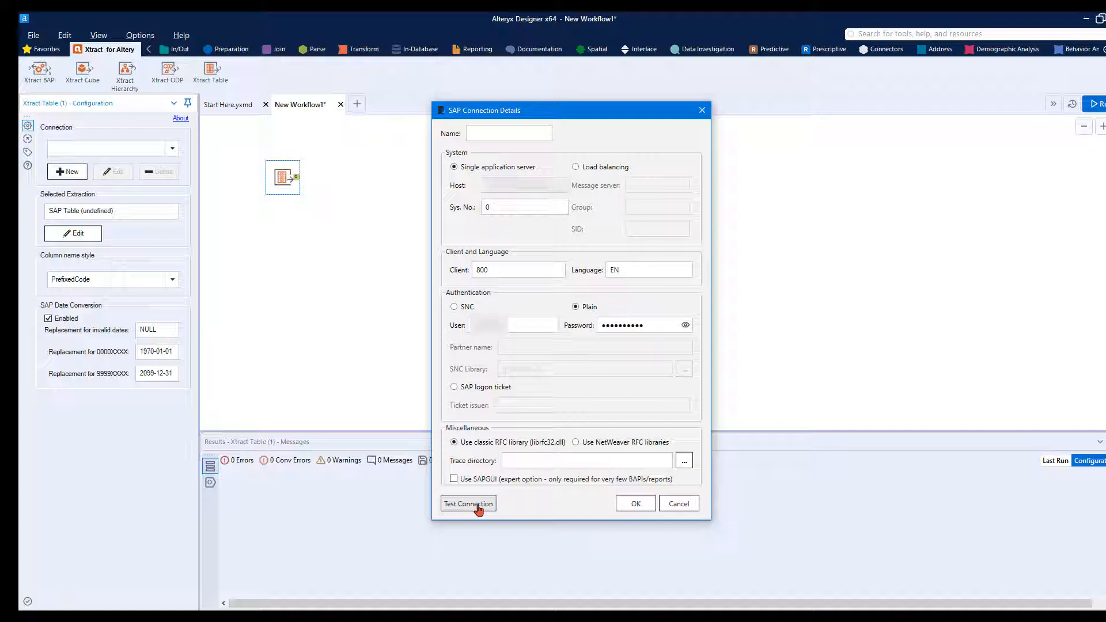
{"action": "left_click", "coordinate": [468, 504]}
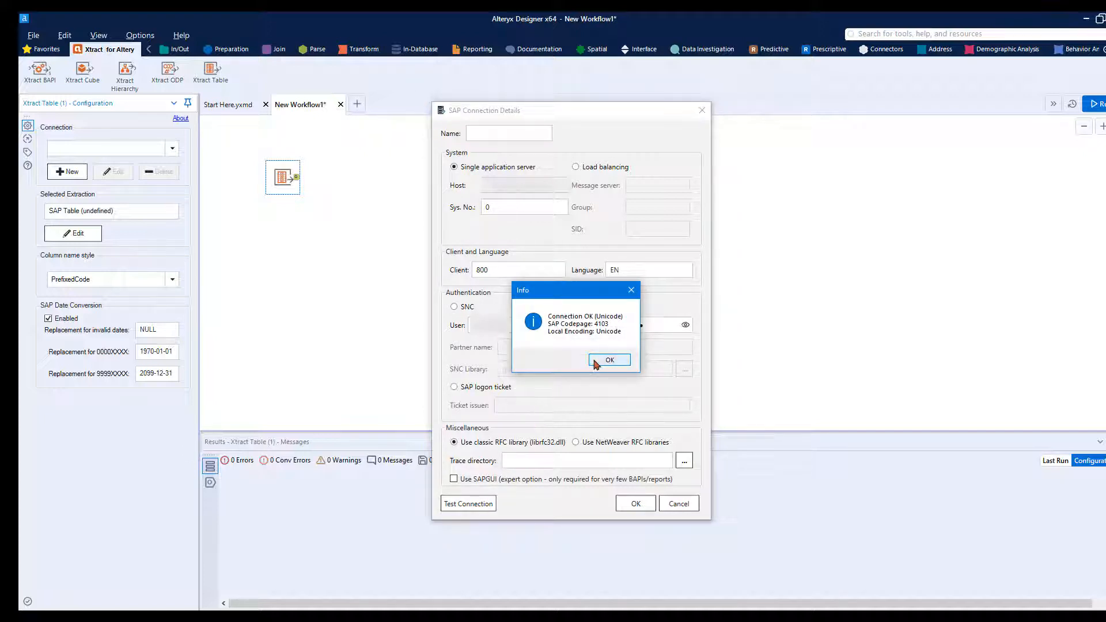
{"action": "left_click", "coordinate": [610, 360]}
{"action": "type", "text": "s"}
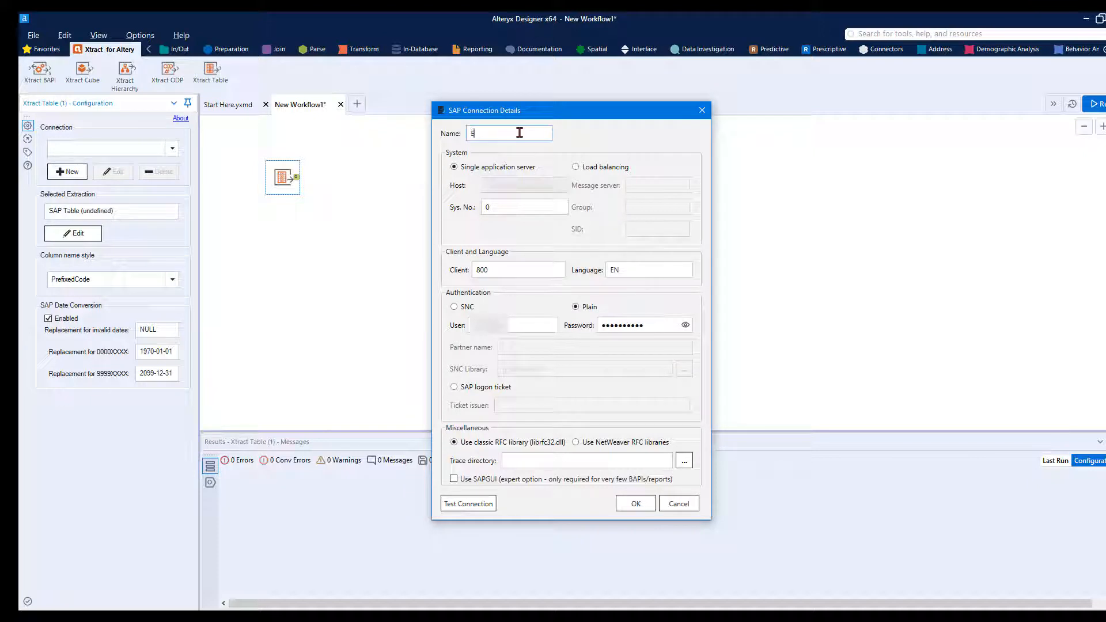
{"action": "type", "text": "CC"}
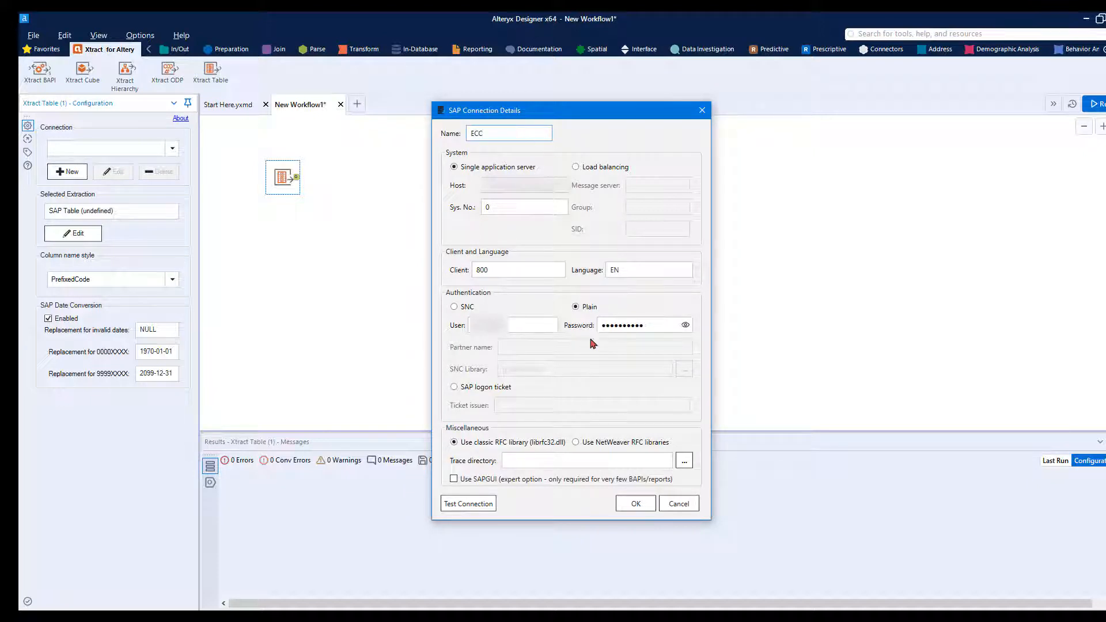
{"action": "type", "text": "REYNOLDS"}
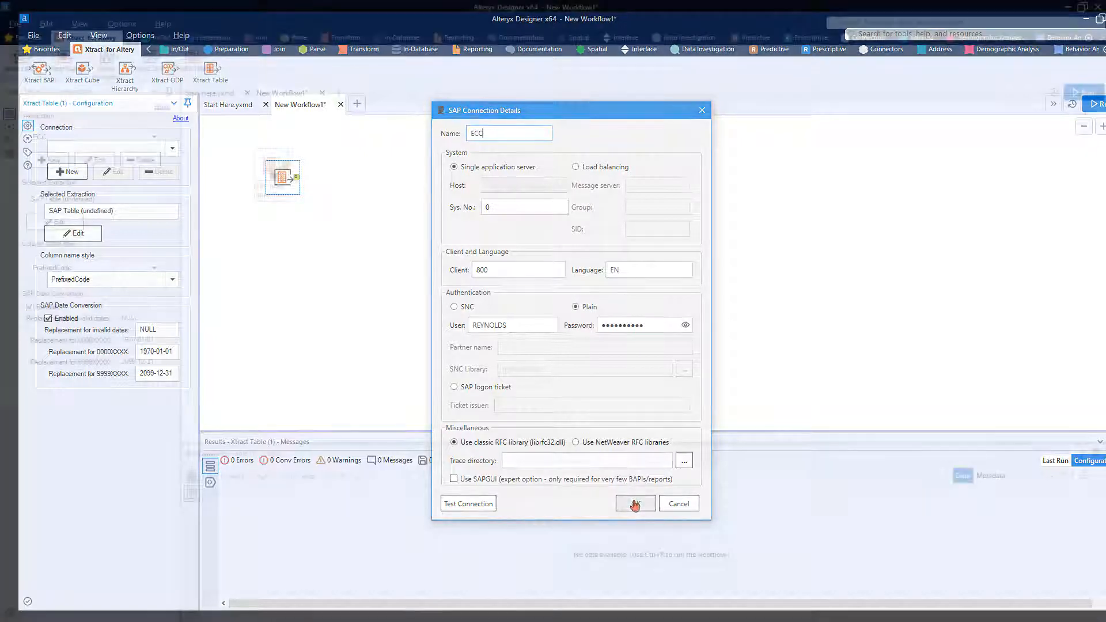
- Save the ECC connection and look up table BSID to add to the extraction
{"action": "left_click", "coordinate": [634, 503]}
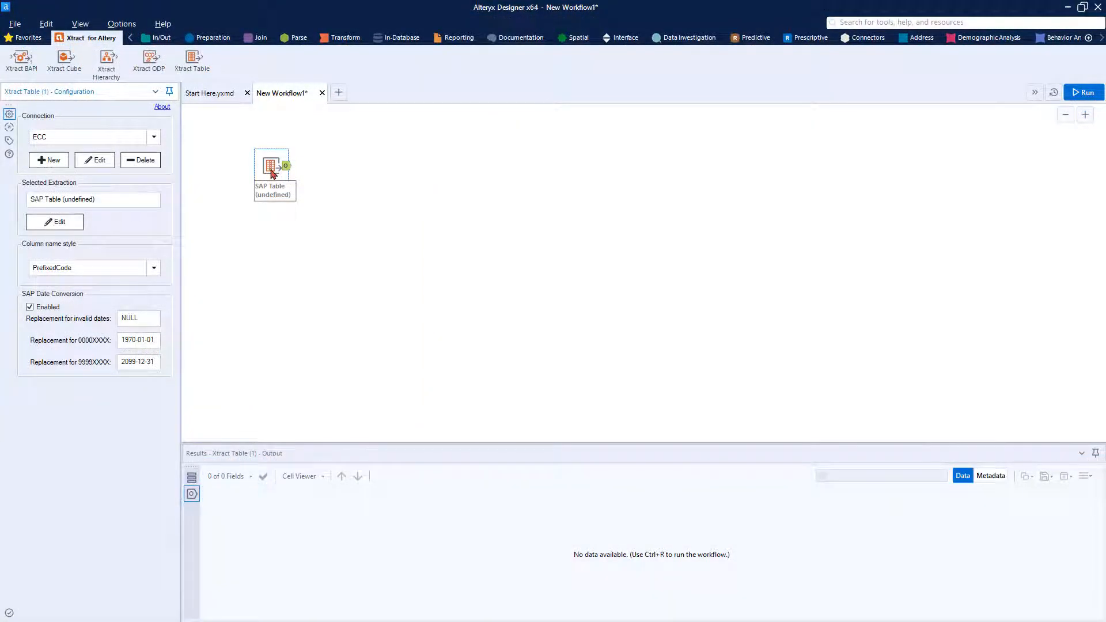
{"action": "left_click", "coordinate": [59, 221]}
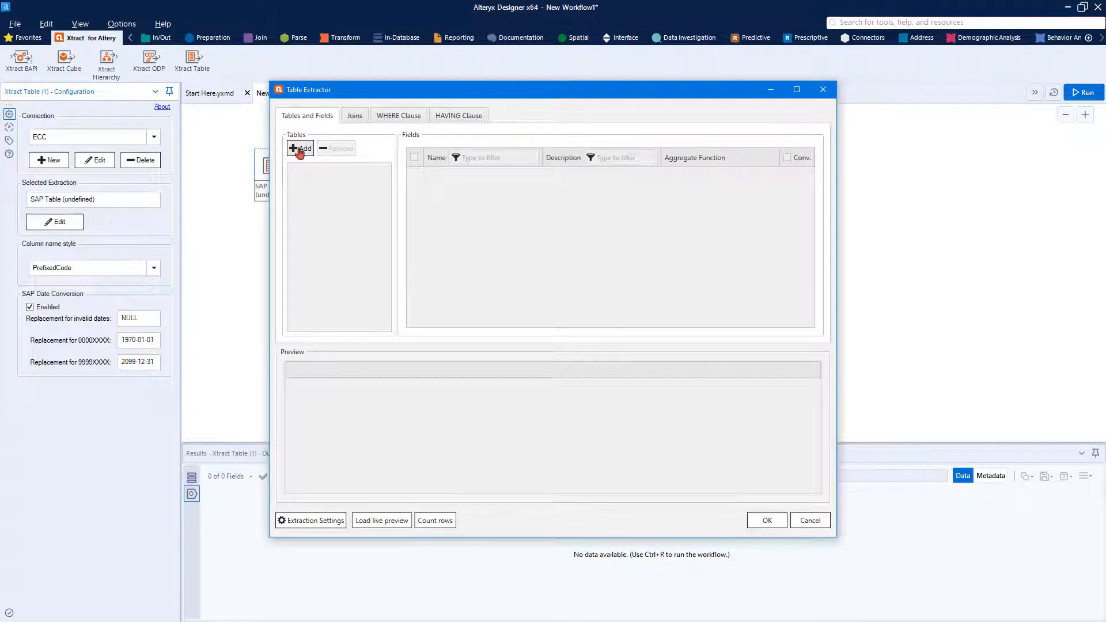
{"action": "left_click", "coordinate": [299, 148]}
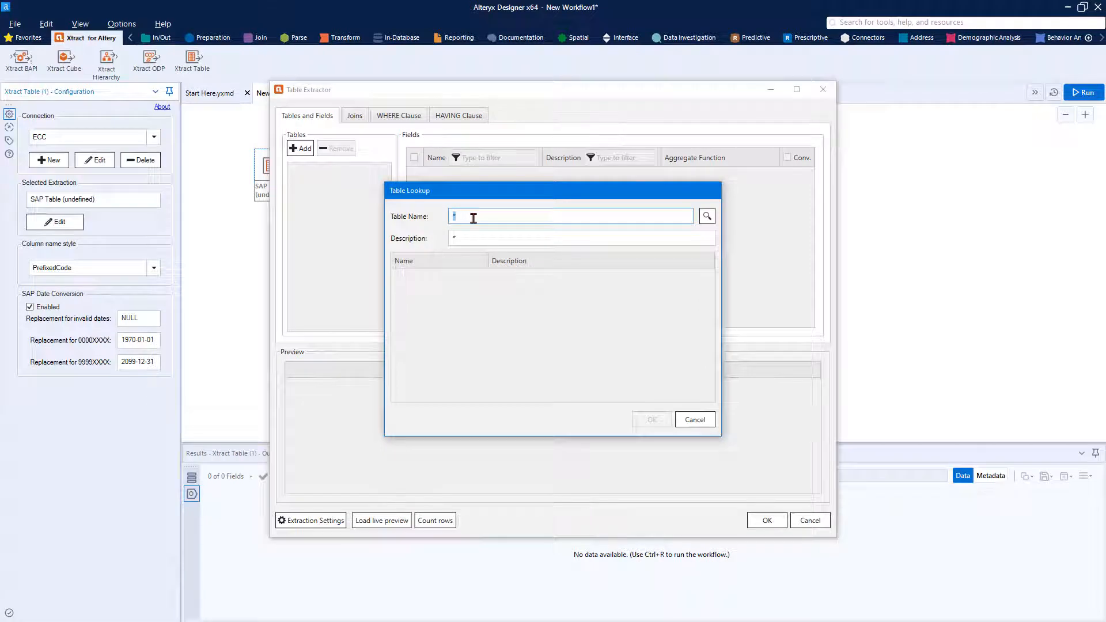
{"action": "type", "text": "B"}
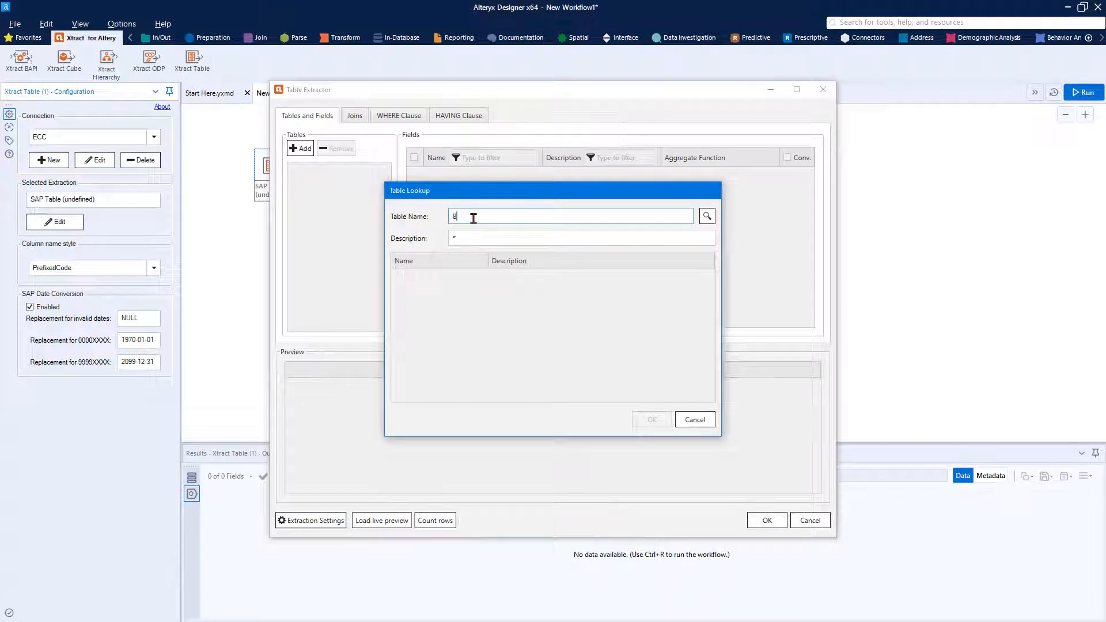
{"action": "left_click", "coordinate": [707, 216]}
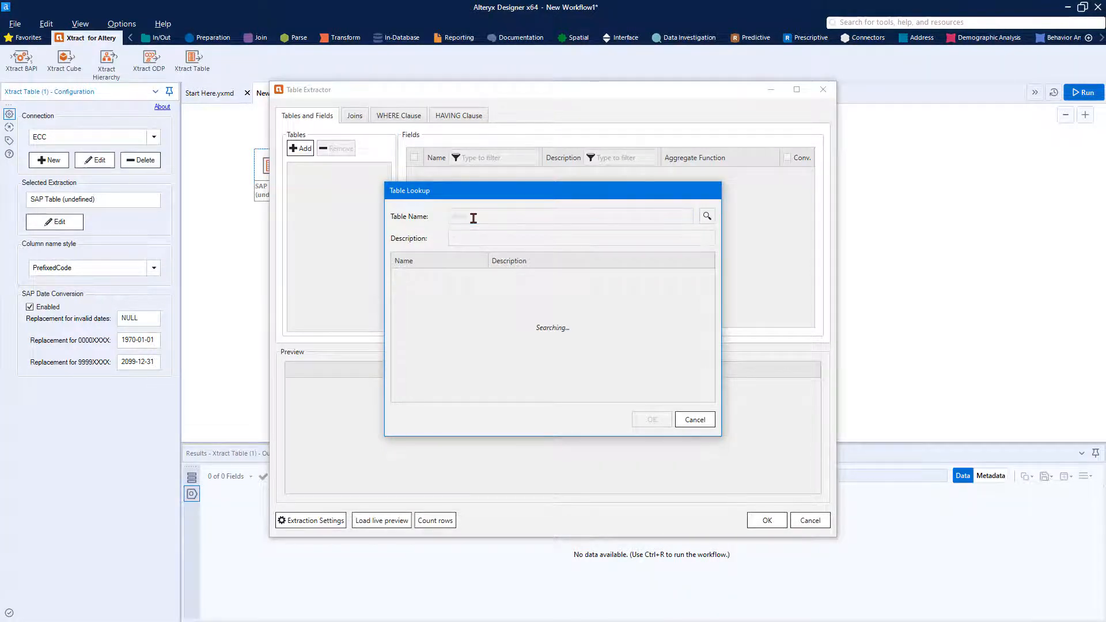
{"action": "type", "text": "BSID"}
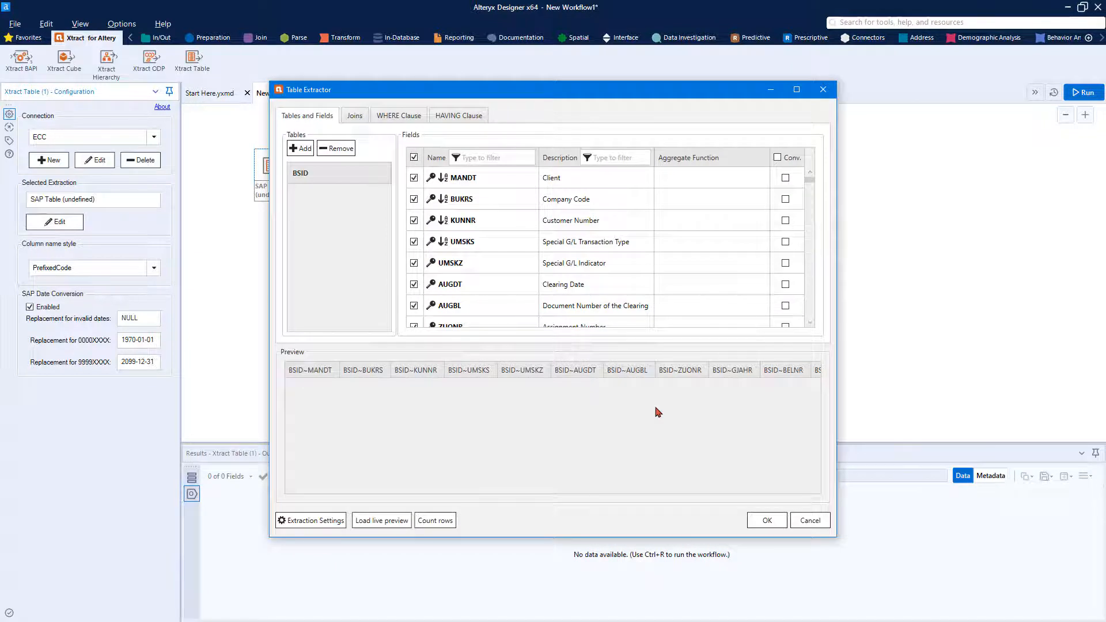
- Clear all BSID fields, keep BUKRS, KUNNR, UMSKS and AUGDT, and show the WHERE Clause page
{"action": "left_click", "coordinate": [415, 157]}
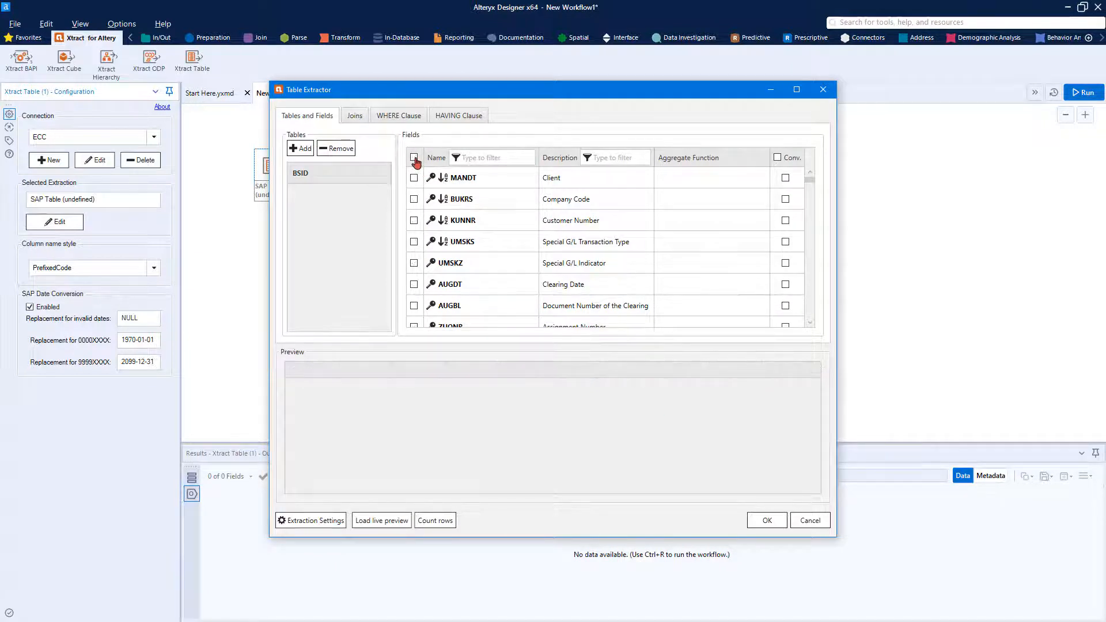
{"action": "left_click", "coordinate": [414, 220]}
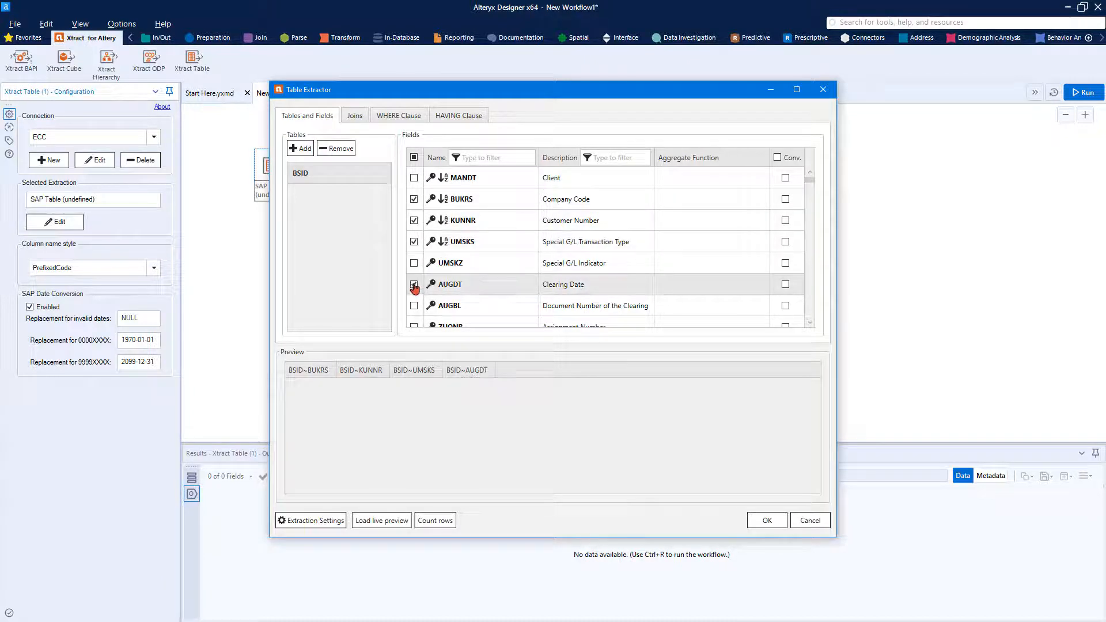
{"action": "left_click", "coordinate": [415, 284]}
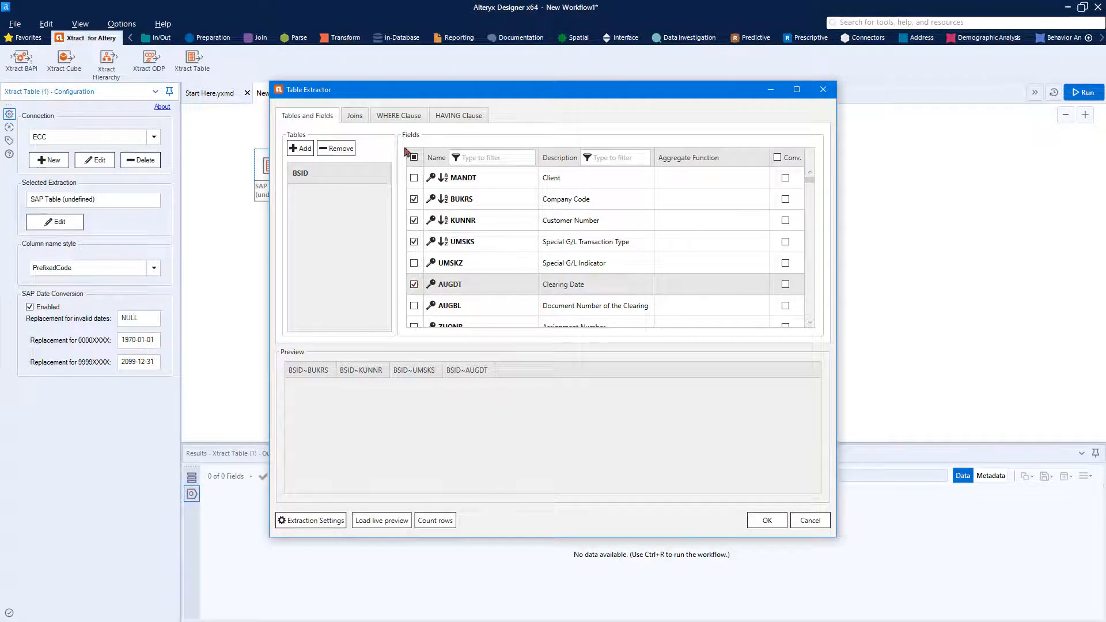
{"action": "left_click", "coordinate": [458, 116]}
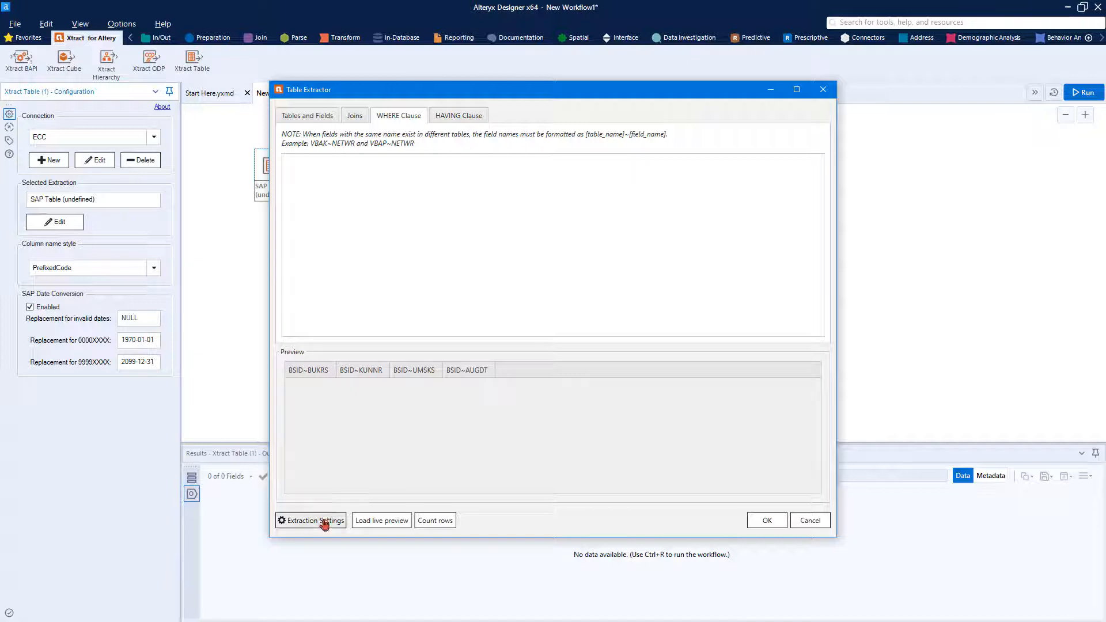
{"action": "left_click", "coordinate": [311, 521]}
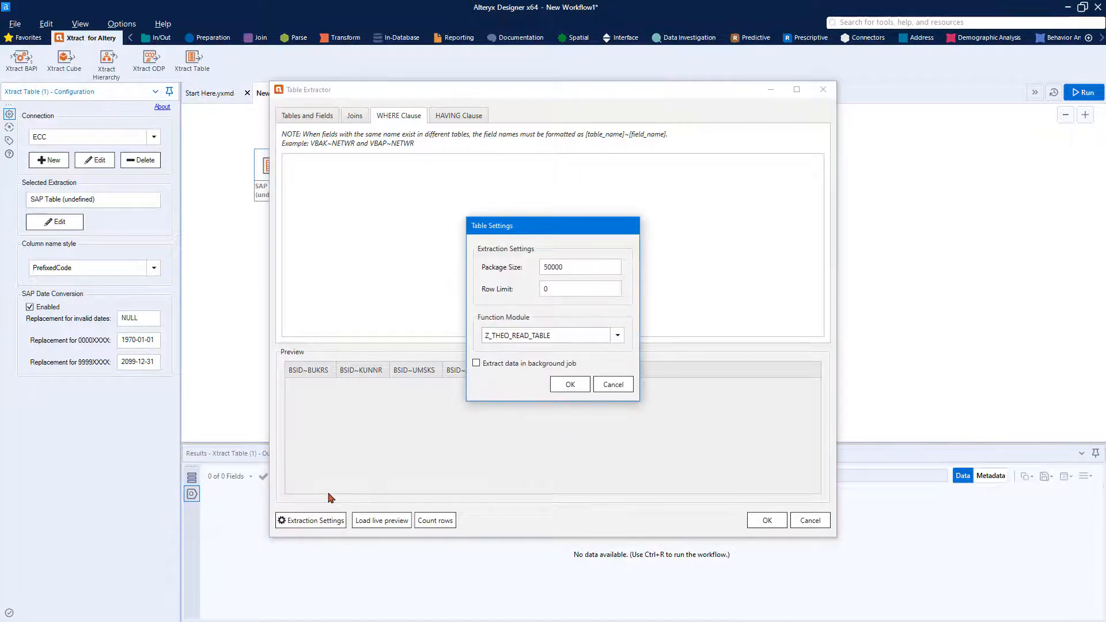
{"action": "mouse_move", "coordinate": [409, 374]}
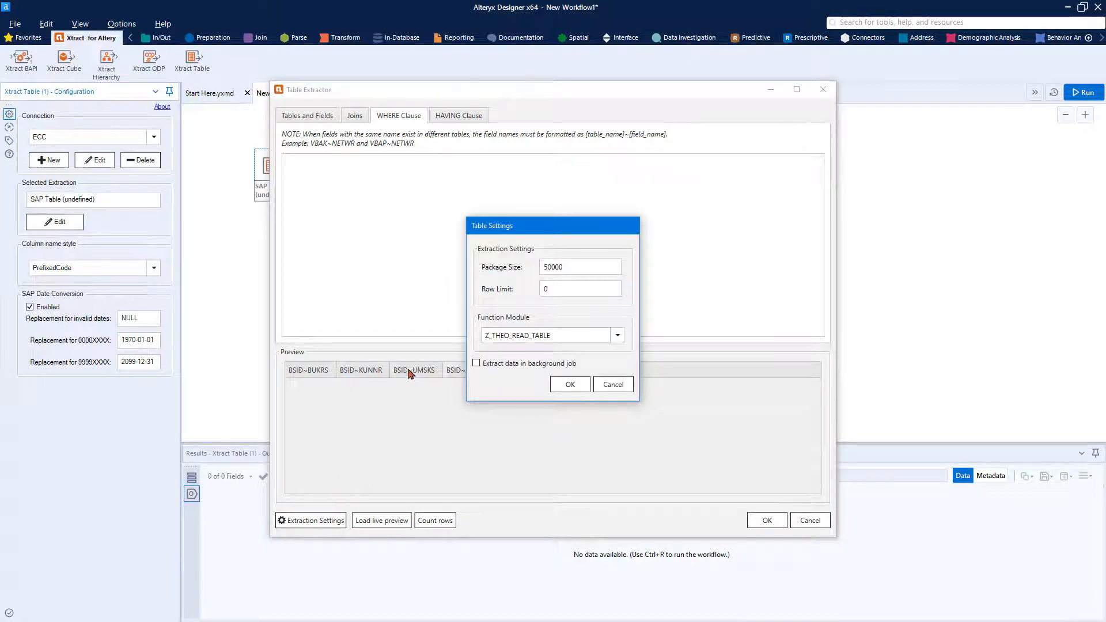
{"action": "mouse_move", "coordinate": [484, 281]}
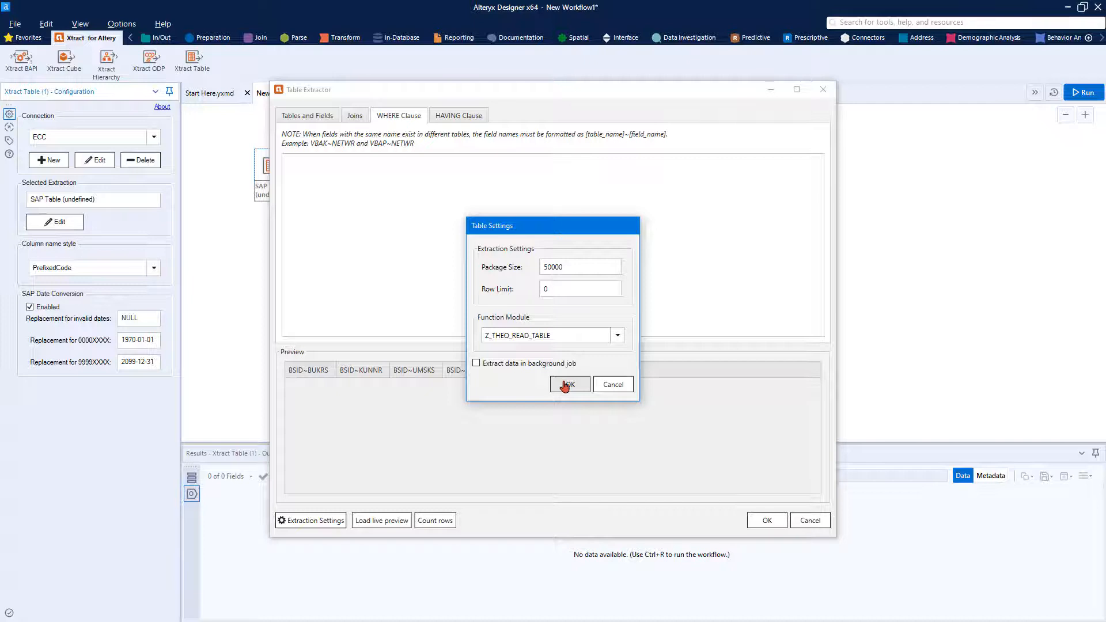
{"action": "left_click", "coordinate": [569, 383]}
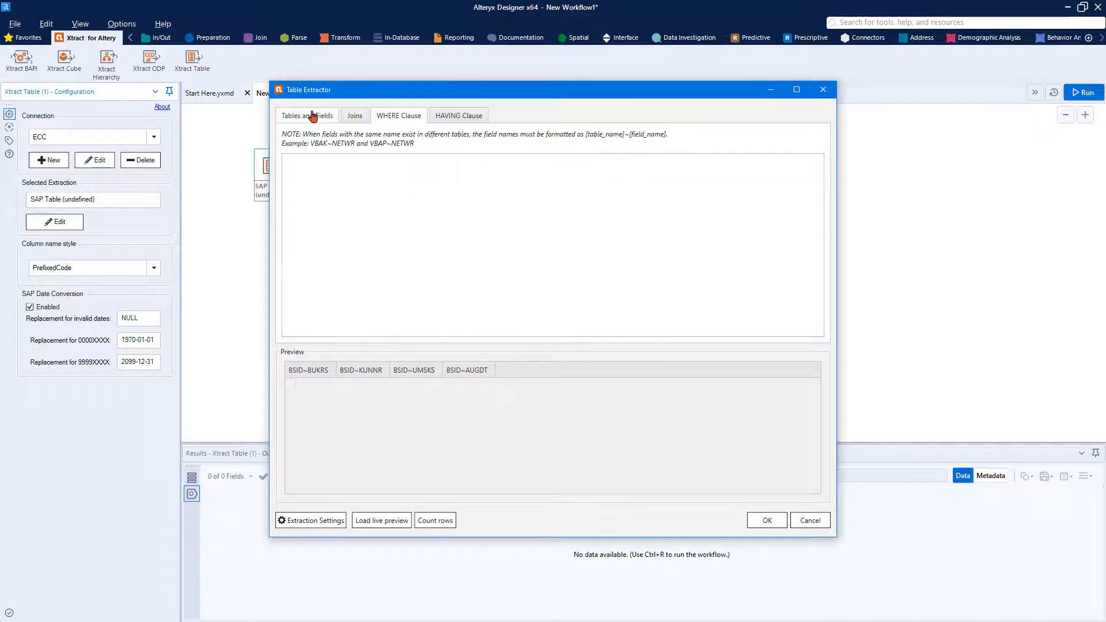
- Return to Tables and Fields, cancel an extra table lookup, and load the live preview
{"action": "left_click", "coordinate": [307, 115]}
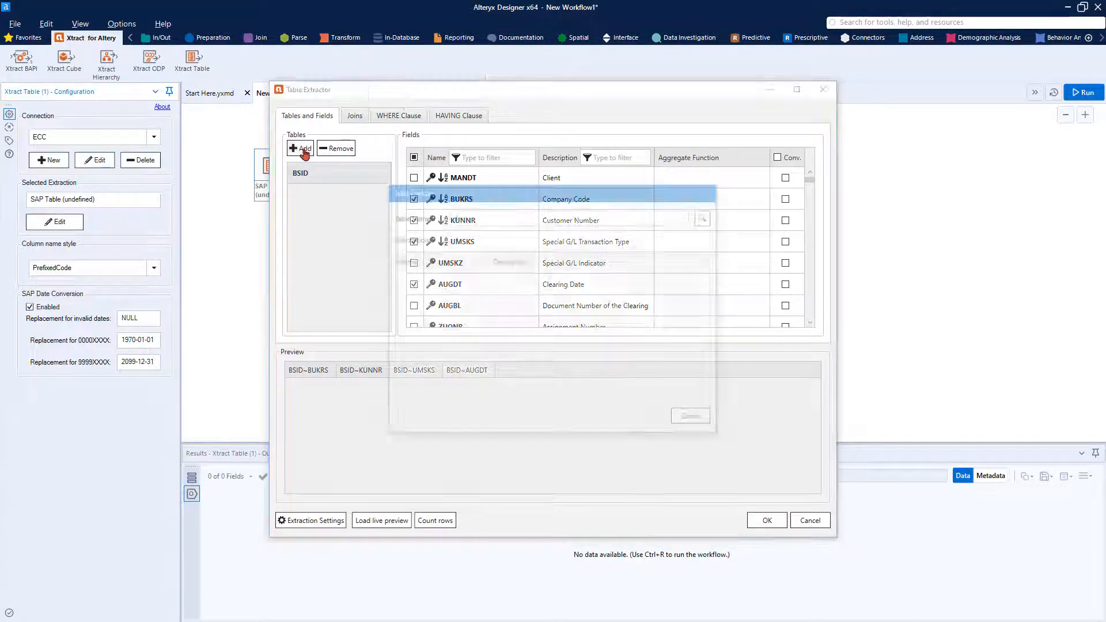
{"action": "left_click", "coordinate": [299, 148]}
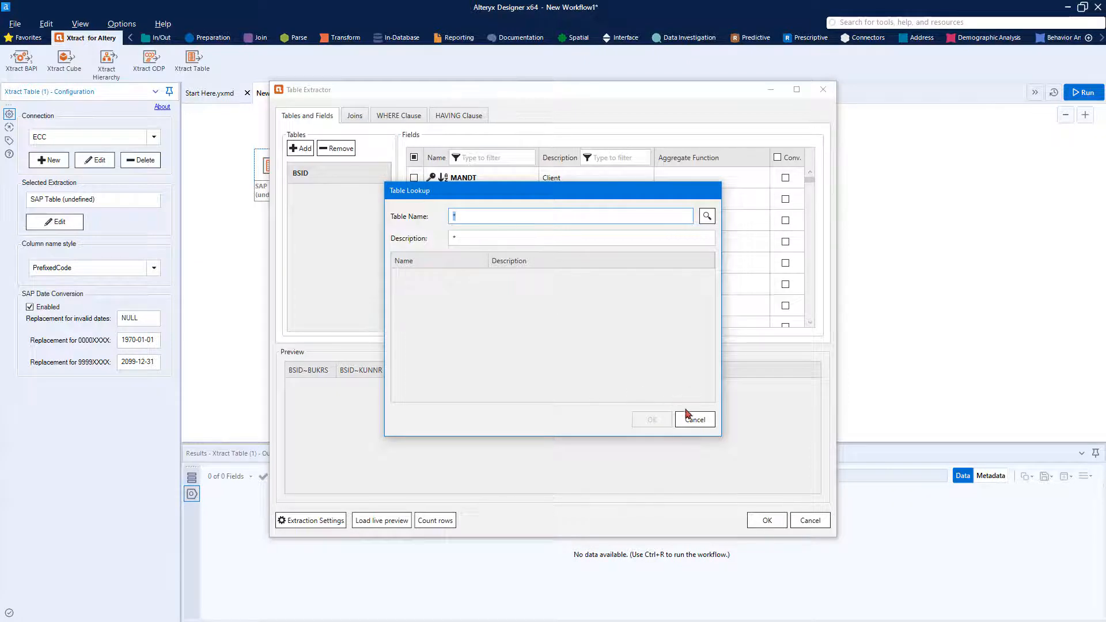
{"action": "left_click", "coordinate": [694, 419]}
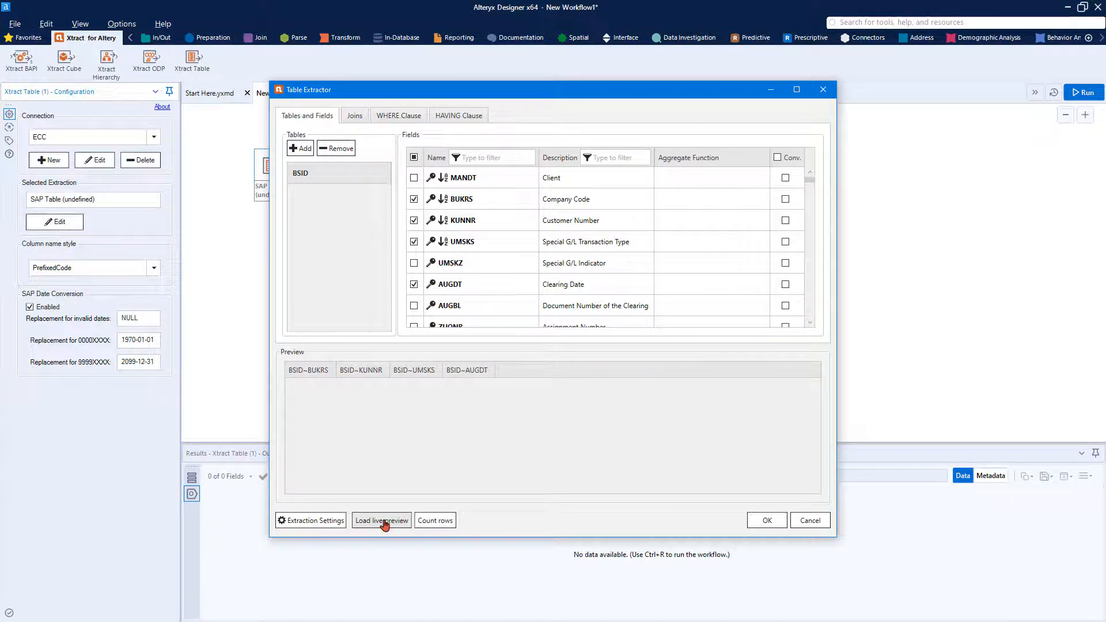
{"action": "left_click", "coordinate": [381, 521]}
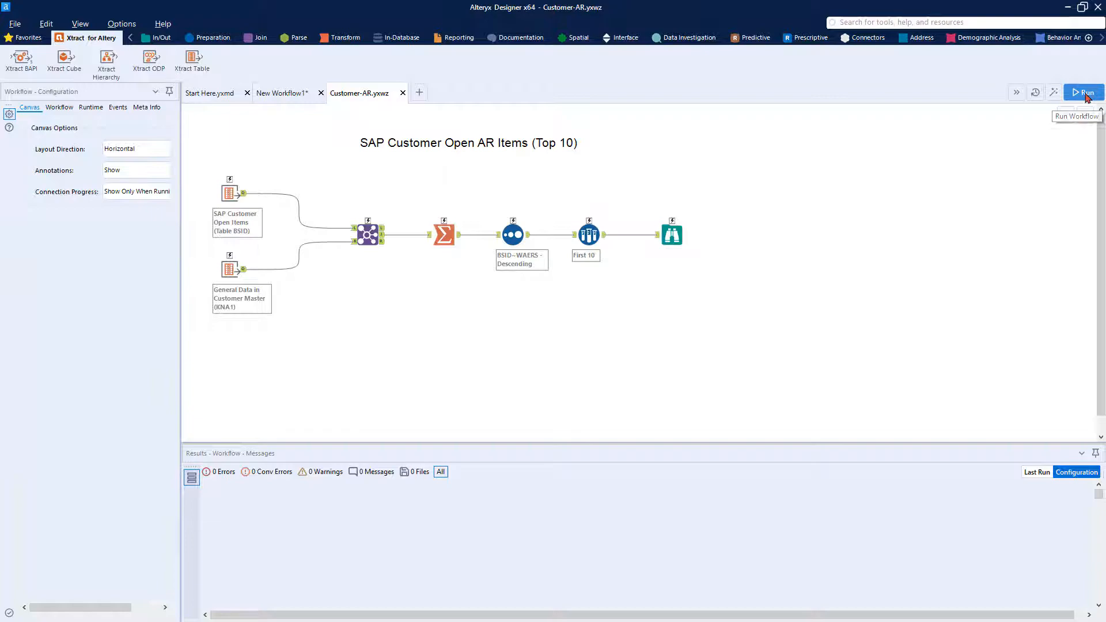
- Run Customer-AR, dismiss the completion message, and view the 10 result records in Browse
{"action": "left_click", "coordinate": [1084, 92]}
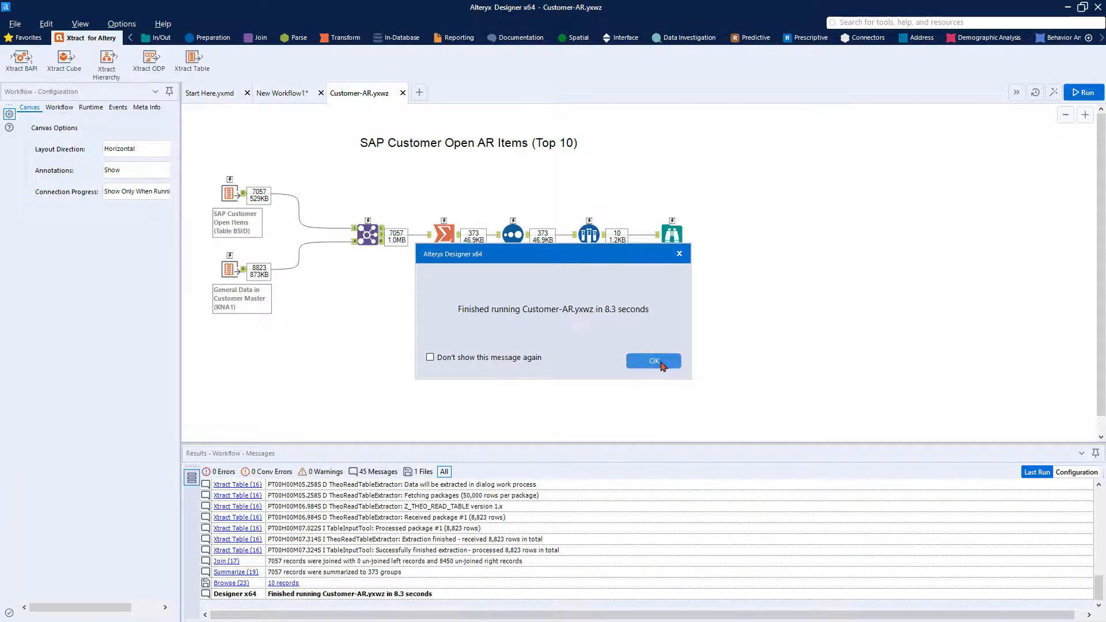
{"action": "left_click", "coordinate": [652, 361]}
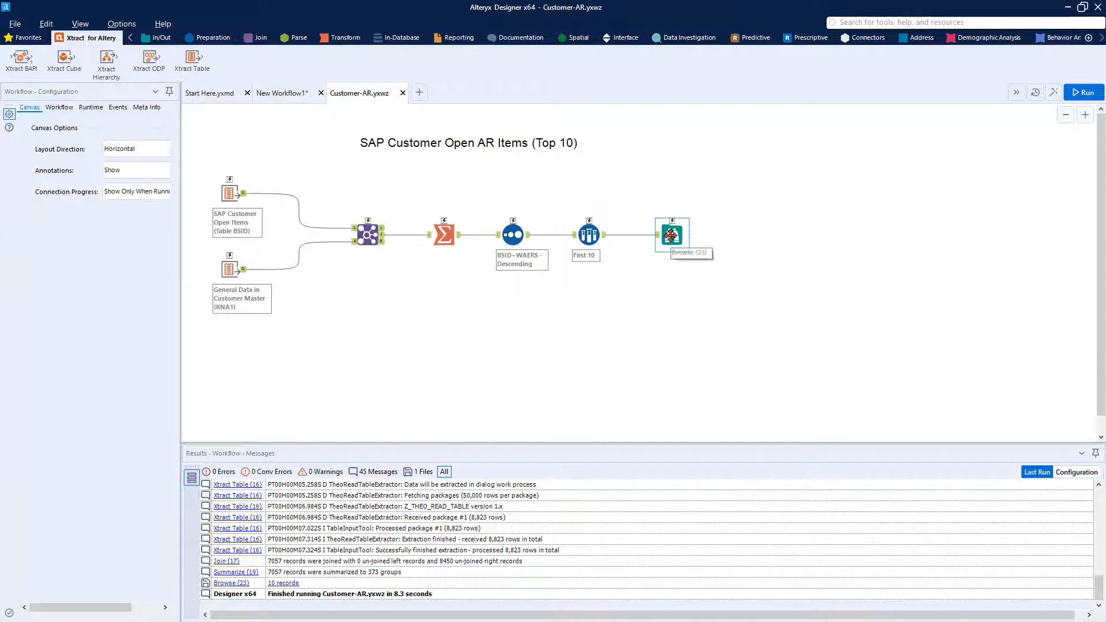
{"action": "left_click", "coordinate": [670, 235]}
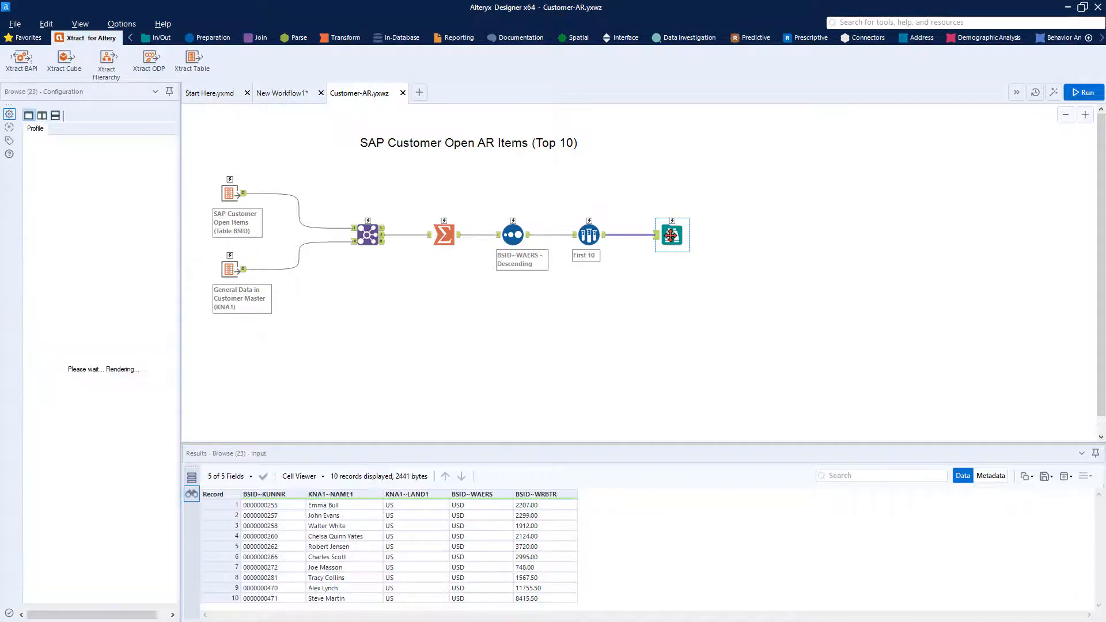